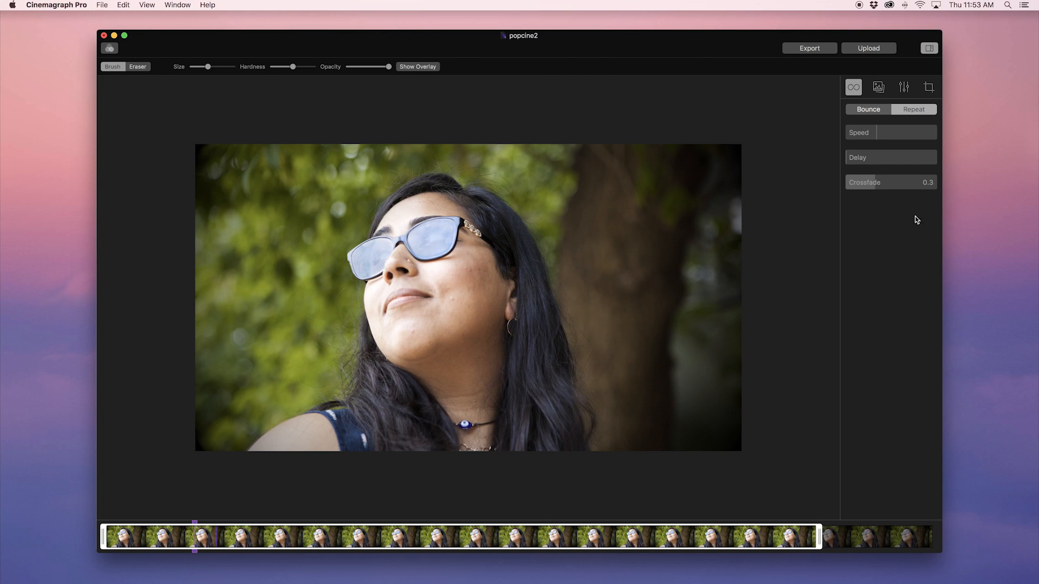
# Step: Start the upload with the caption 'great shot of Mehek in the park'
pyautogui.click(868, 48)
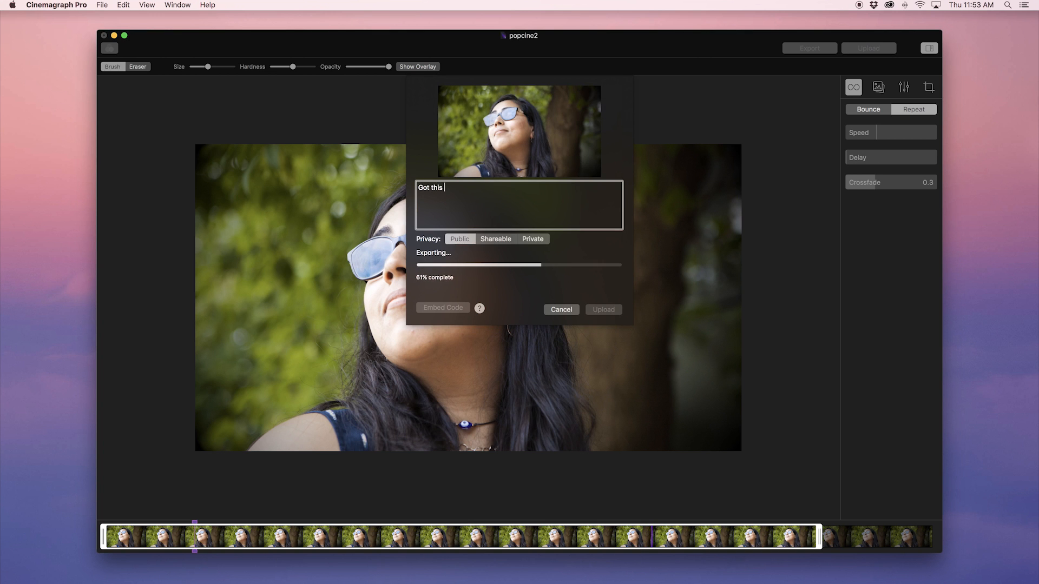
pyautogui.write('great shot of M')
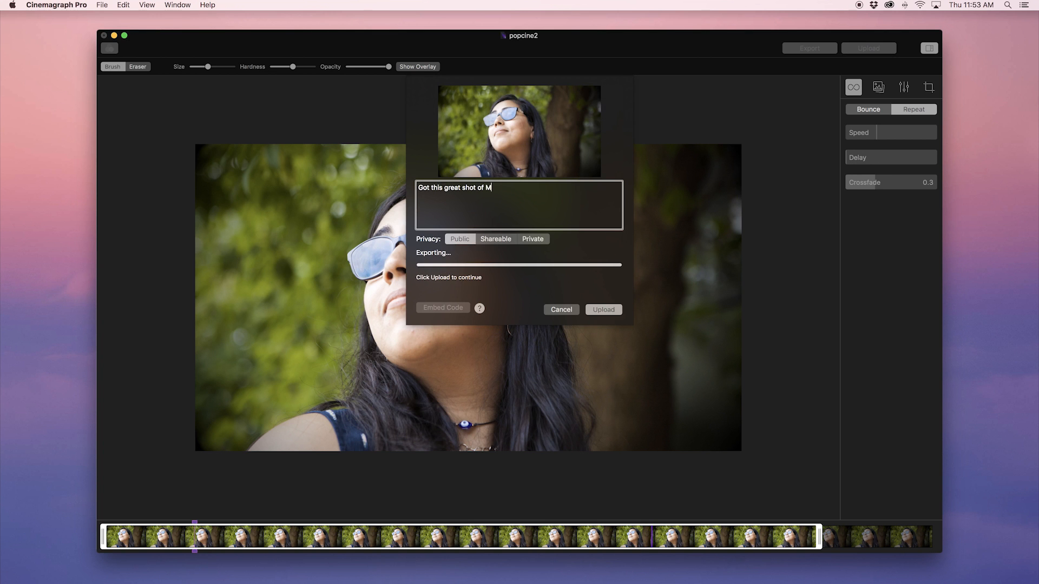
pyautogui.write('ehek in the park!')
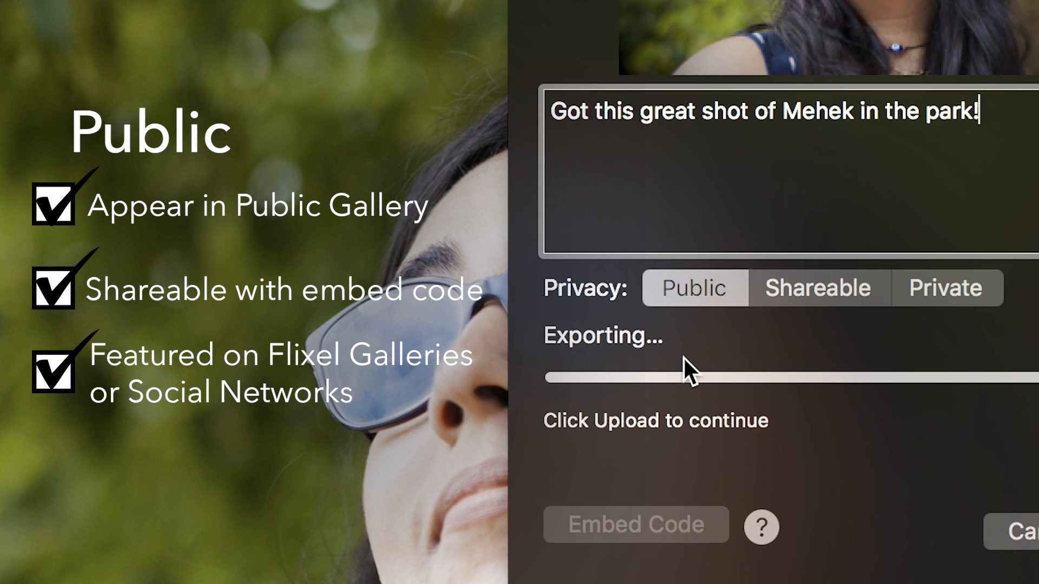
# Step: Switch the upload privacy to Shareable and review its sharing options
pyautogui.click(818, 288)
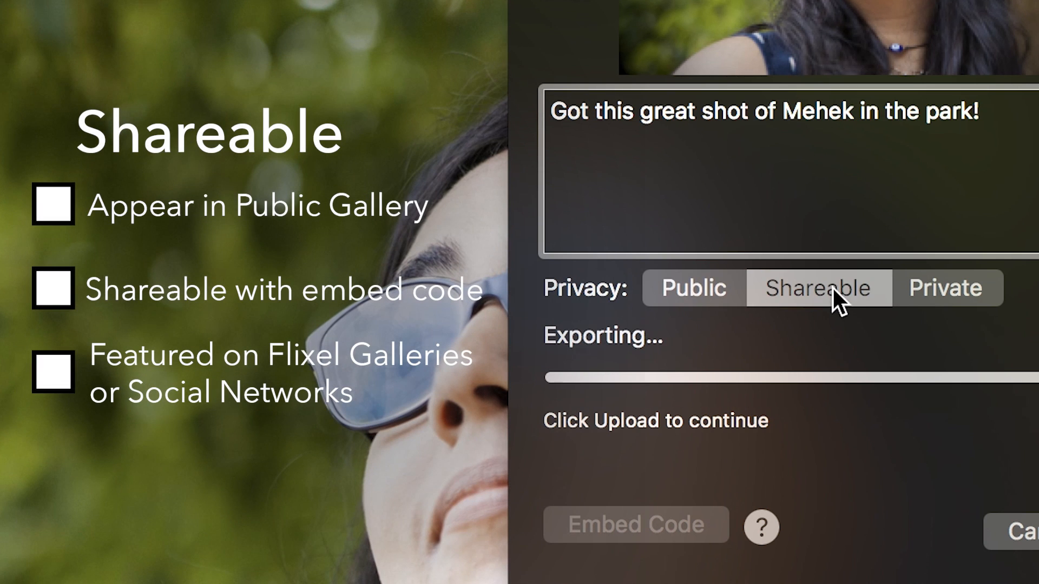
pyautogui.click(52, 206)
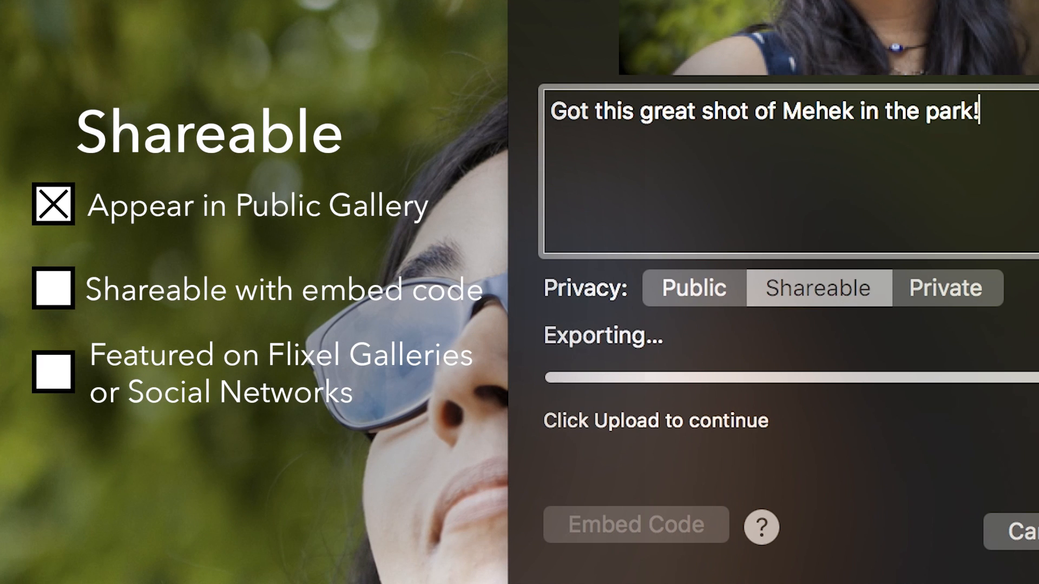
pyautogui.click(52, 290)
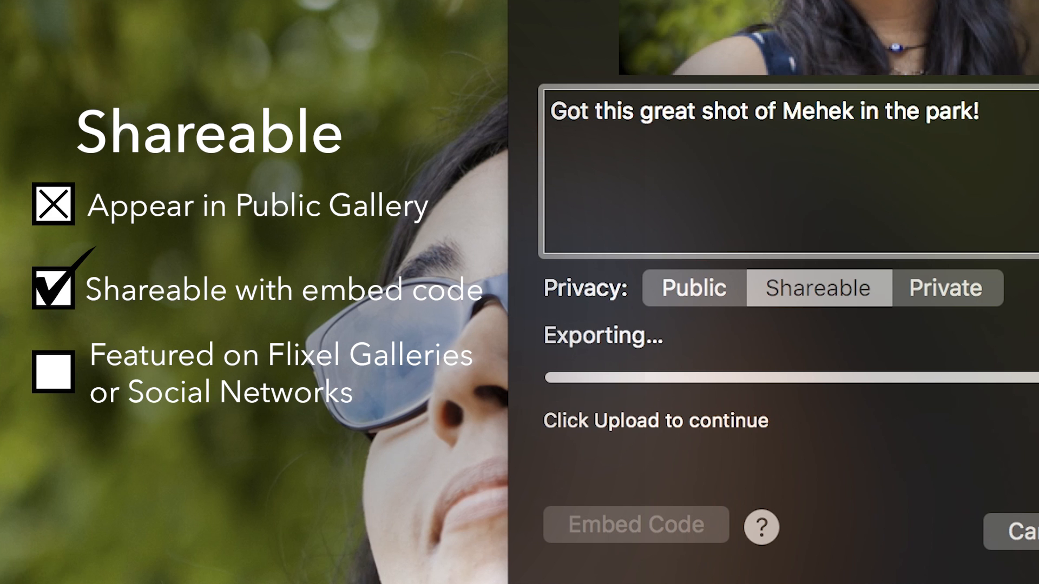
pyautogui.click(52, 375)
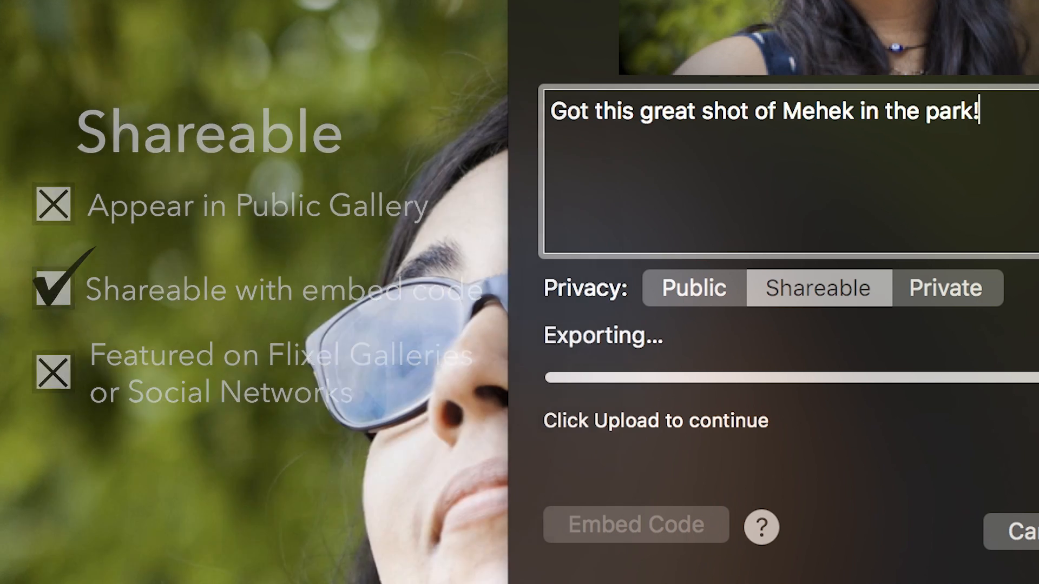
# Step: Switch the upload privacy to Private and review its options
pyautogui.click(944, 288)
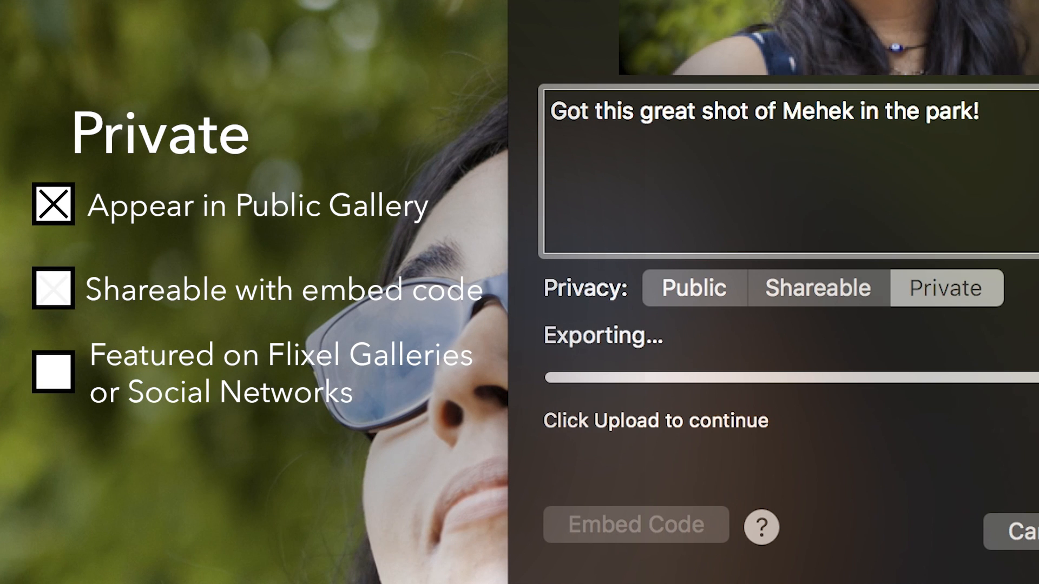
pyautogui.click(52, 290)
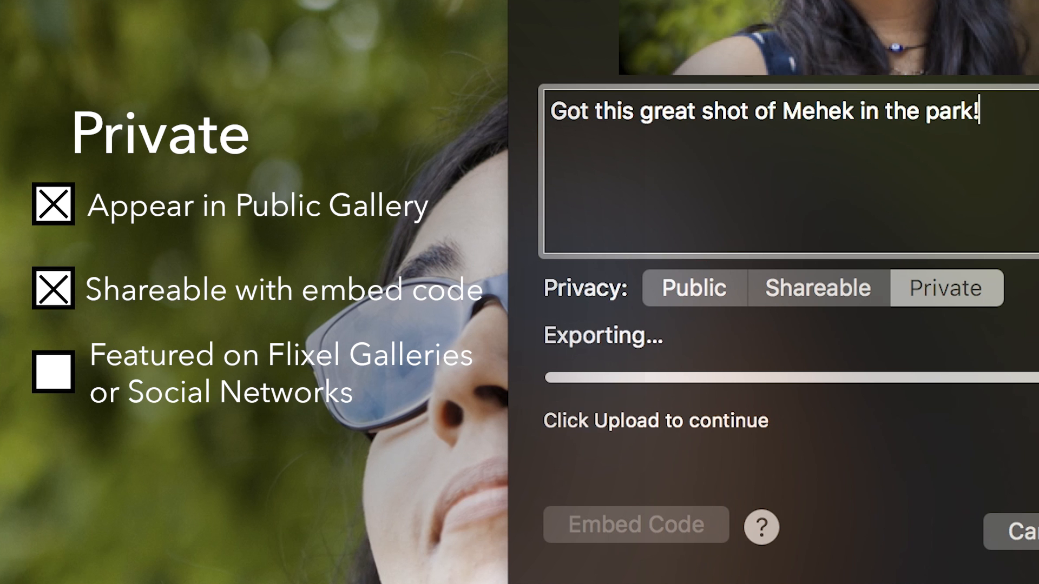
pyautogui.click(52, 374)
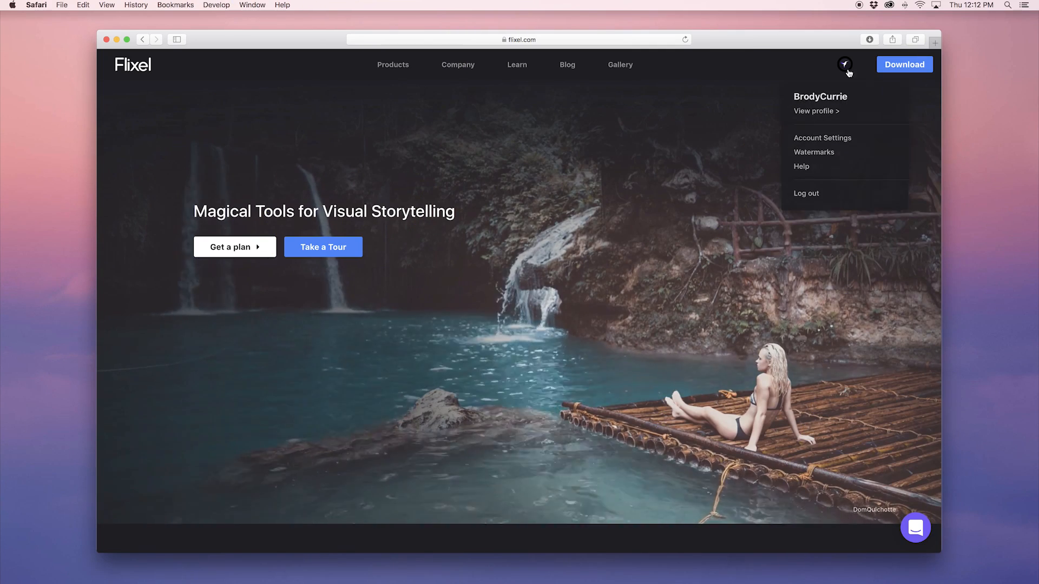
# Step: From the profile gallery, open the sunglasses portrait cinemagraph's edit settings
pyautogui.click(814, 110)
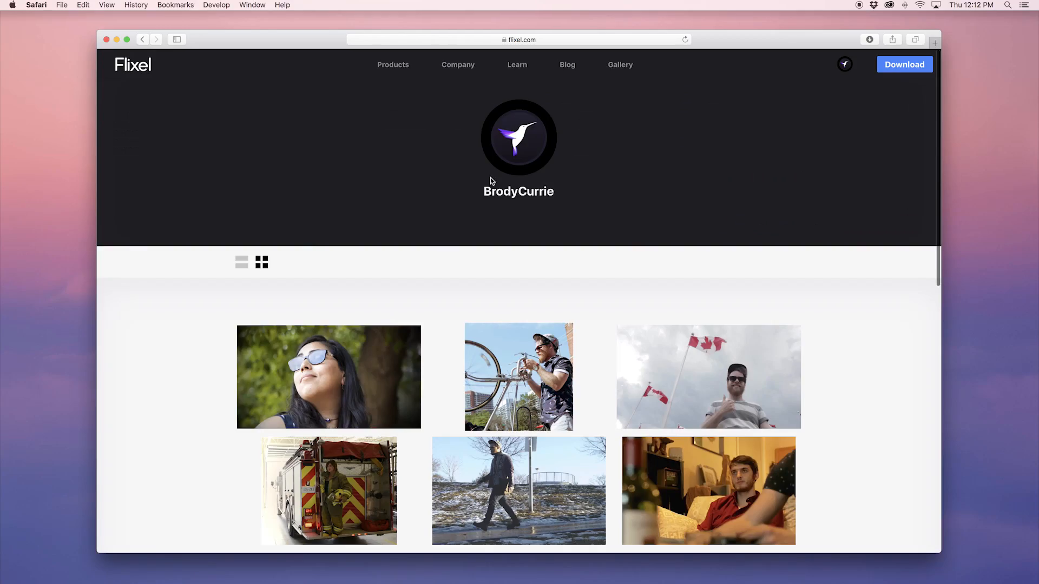
pyautogui.click(329, 378)
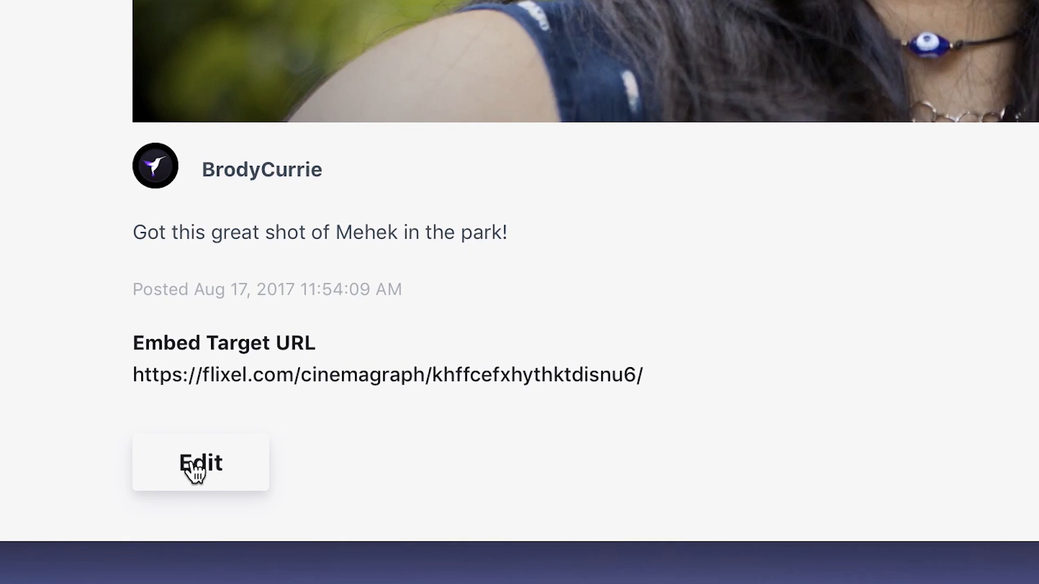
pyautogui.click(202, 463)
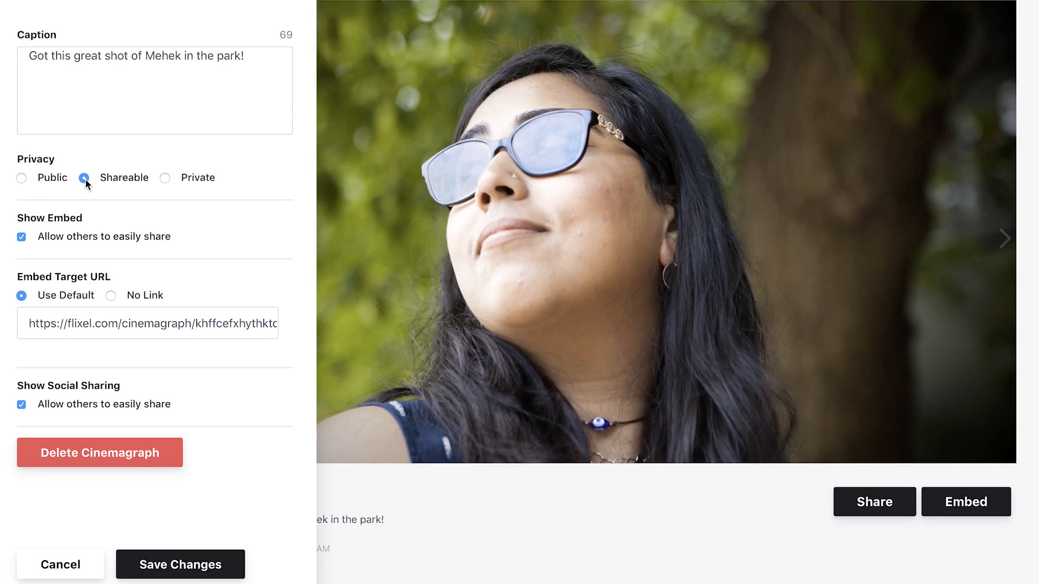
# Step: Set privacy to Shareable and keep the default embed target URL
pyautogui.click(22, 236)
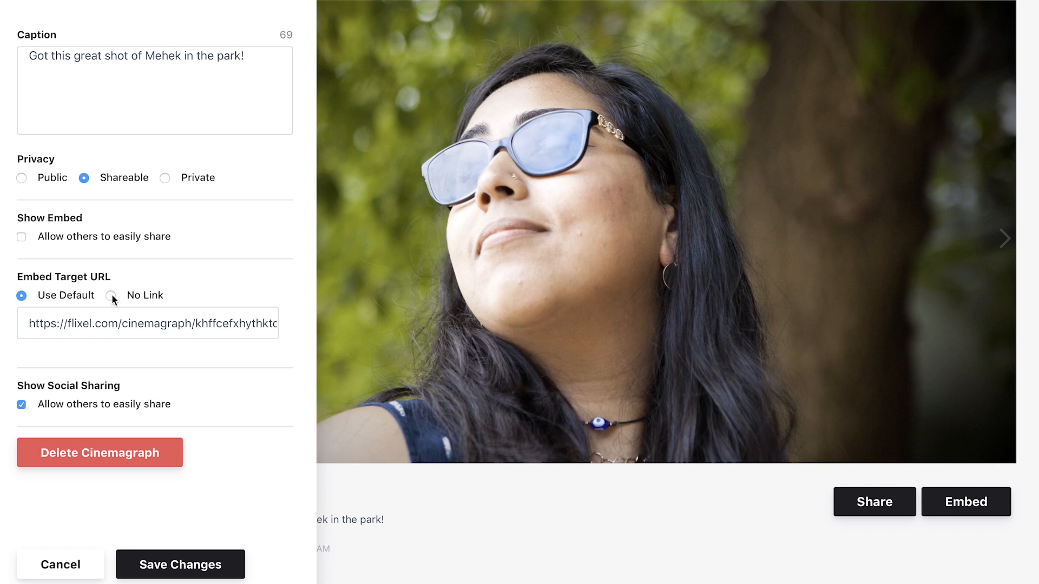
pyautogui.click(111, 296)
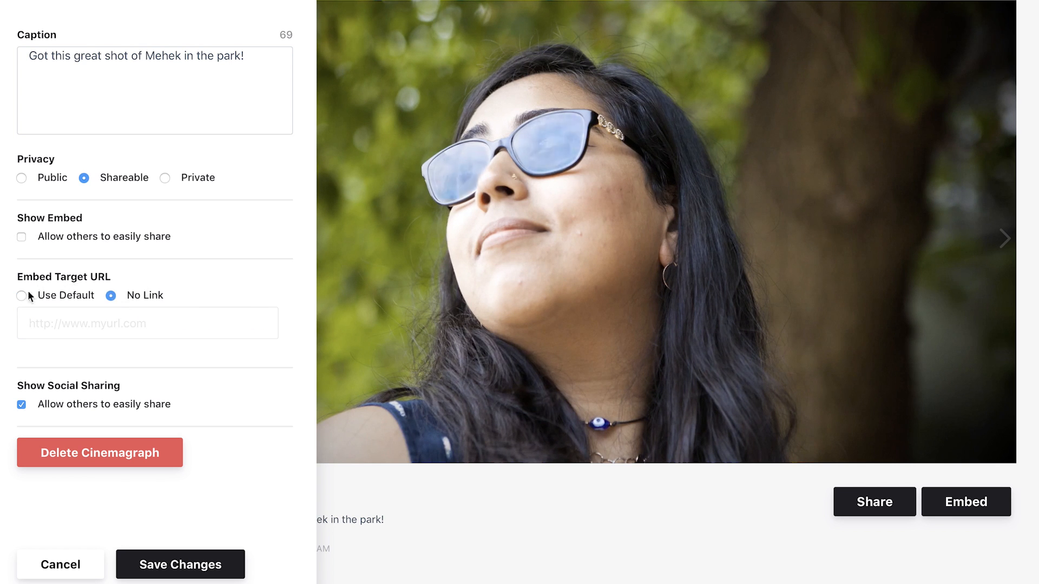
pyautogui.click(21, 295)
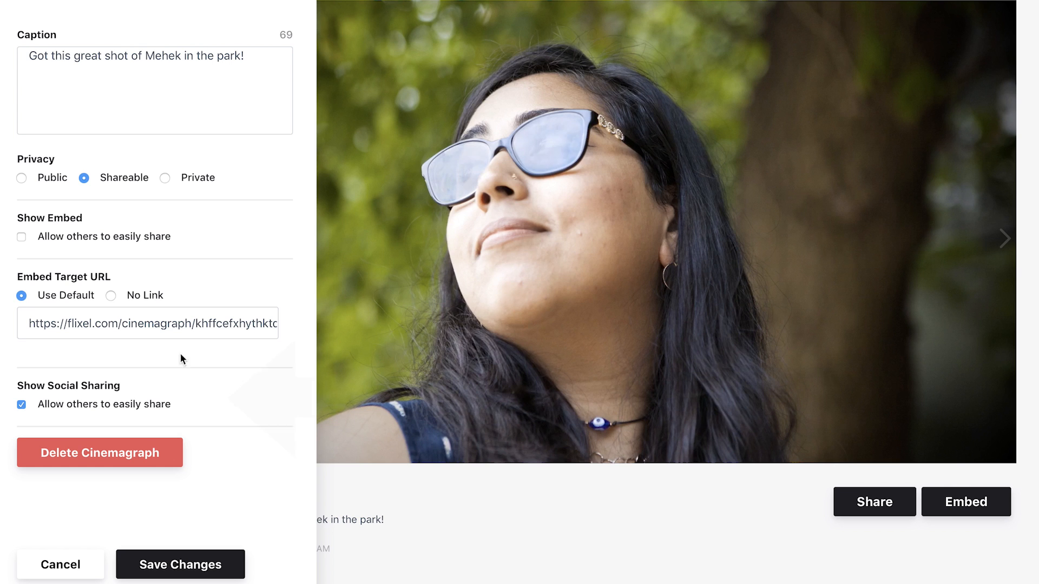
# Step: Turn off social sharing and save the cinemagraph's settings
pyautogui.click(22, 403)
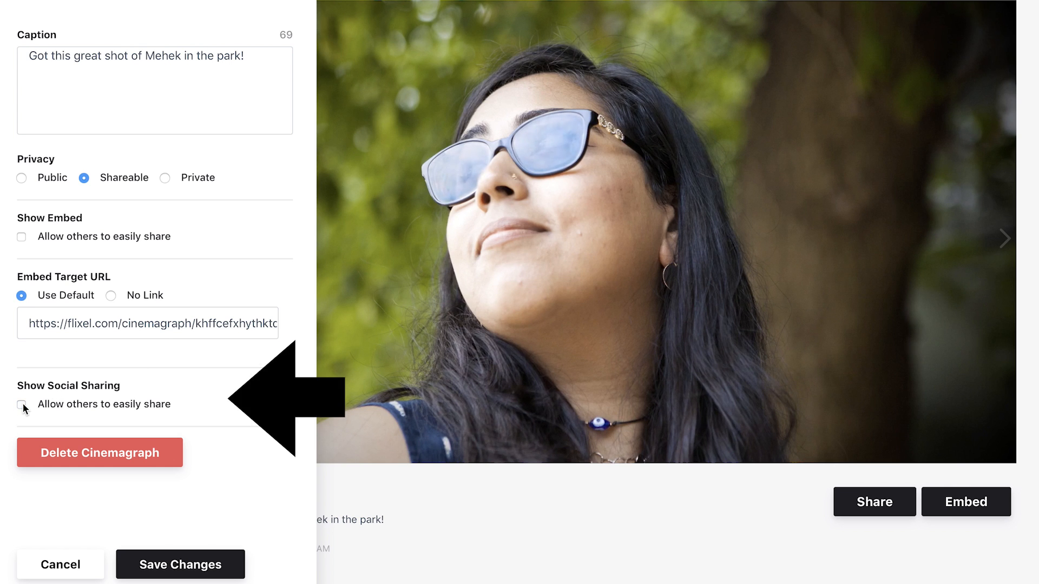
pyautogui.click(182, 565)
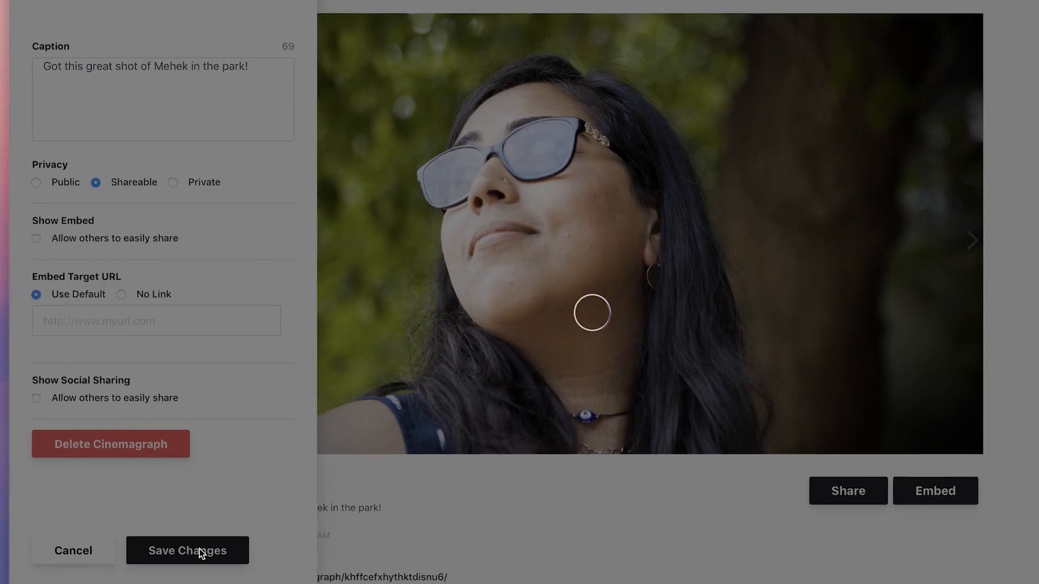
pyautogui.click(187, 551)
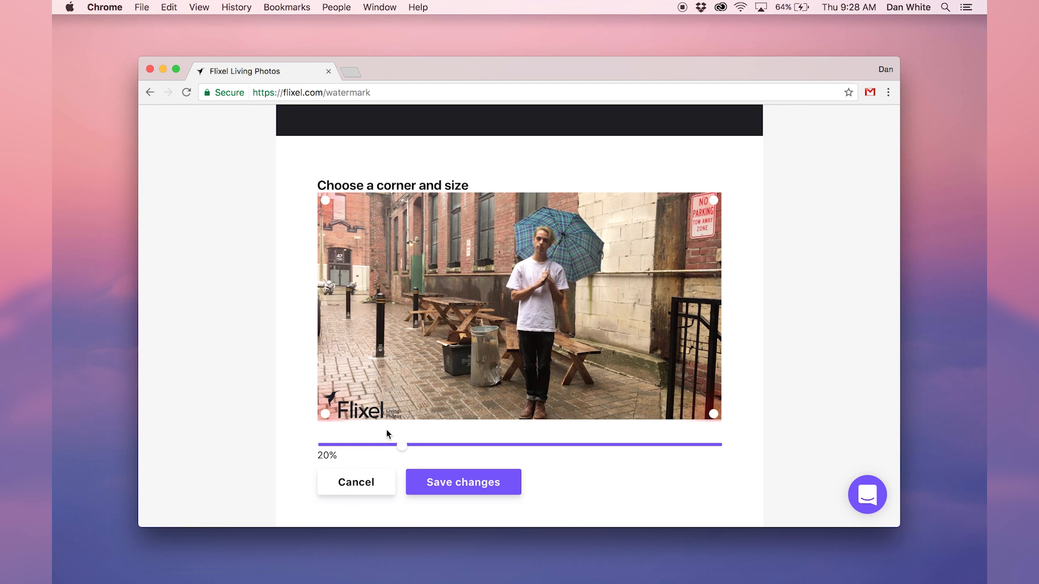
# Step: Enlarge the Flixel watermark size from 20% to 49%
pyautogui.moveTo(403, 446); pyautogui.dragTo(516, 446)
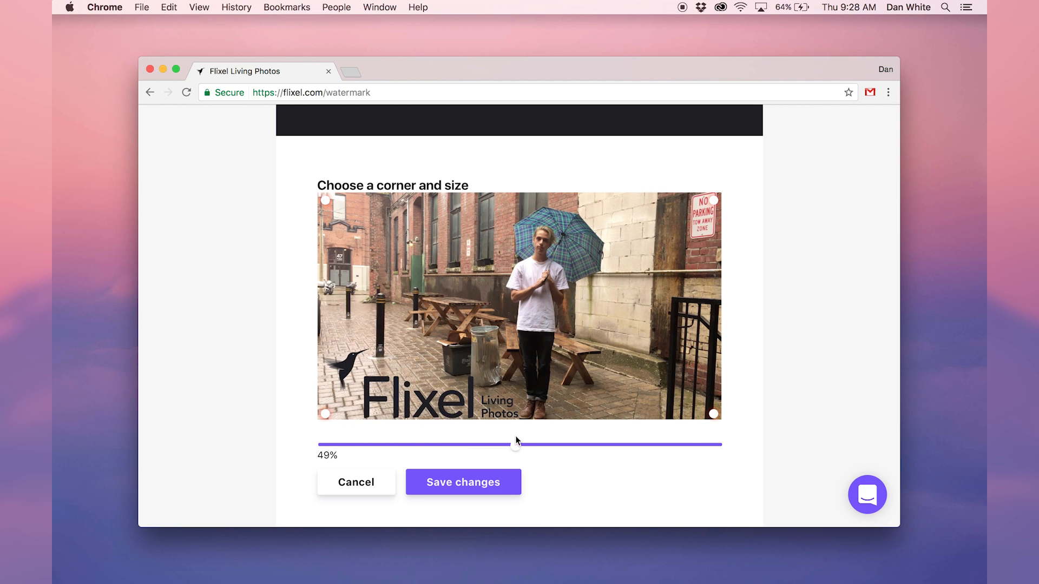